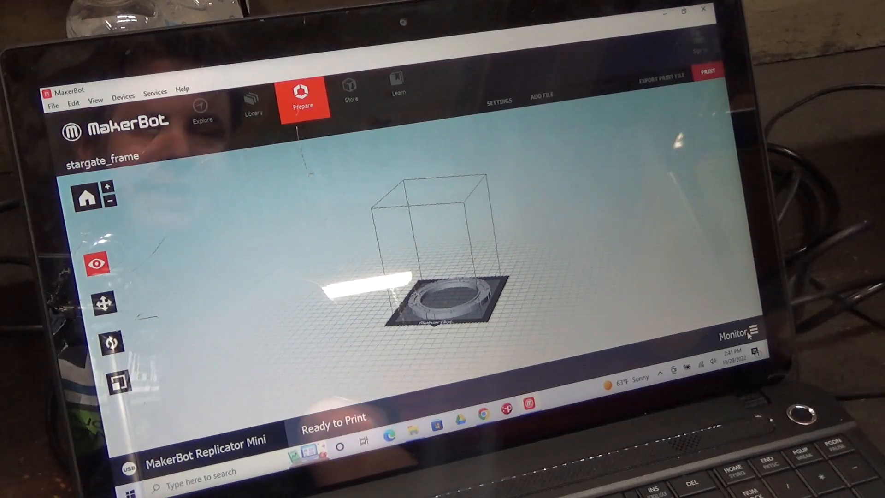
Step: Expand Advanced Options and keep the Standard profile with 10% infill, 2 shells, 0.20 mm layers
{"action": "left_click", "coordinate": [733, 330]}
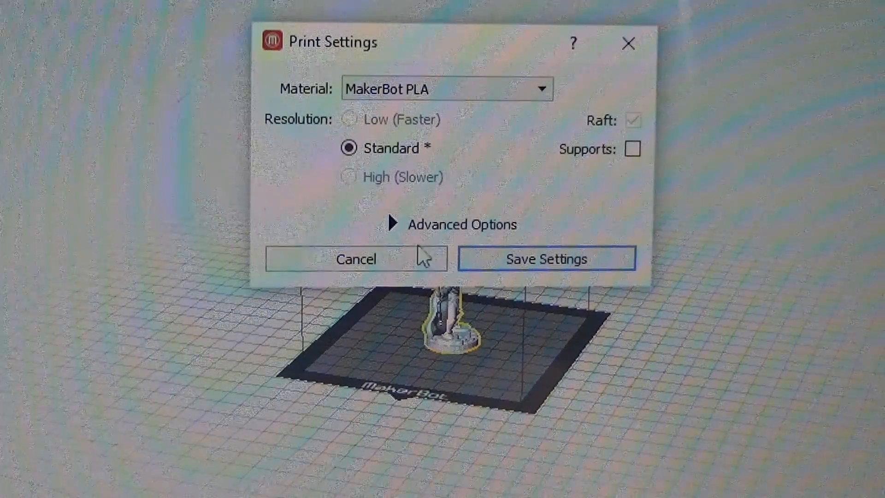
{"action": "left_click", "coordinate": [451, 224]}
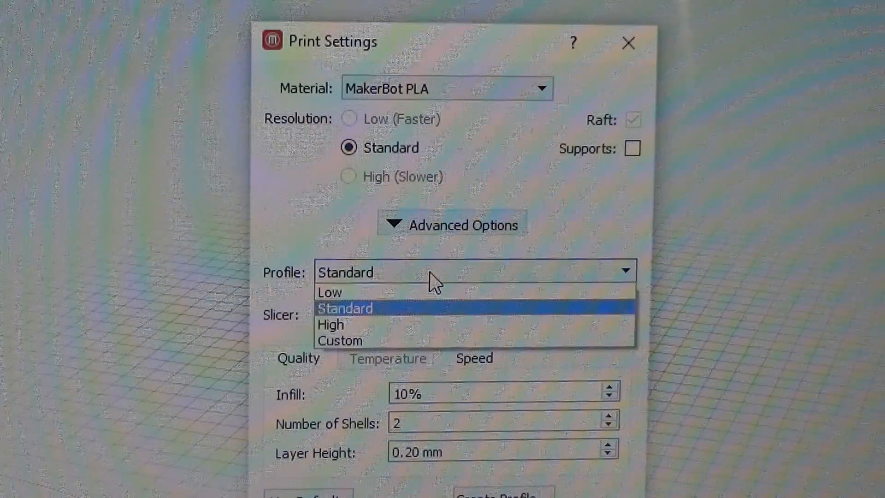
{"action": "left_click", "coordinate": [345, 307]}
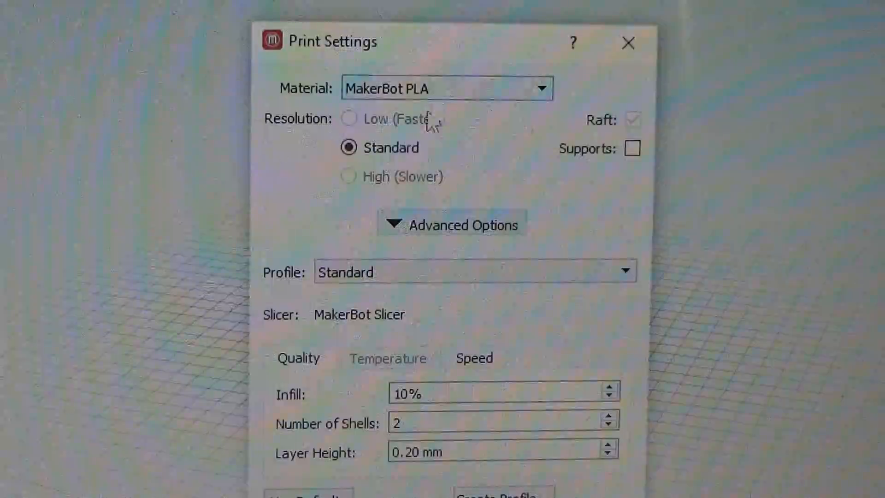